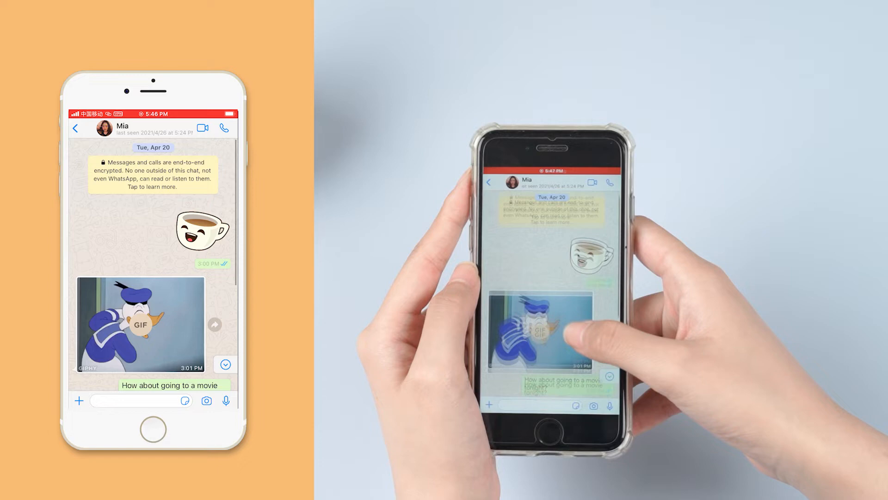
# Scroll down through Mia's chat before searching the App Store for WhatsApp.
pyautogui.scroll(-3)
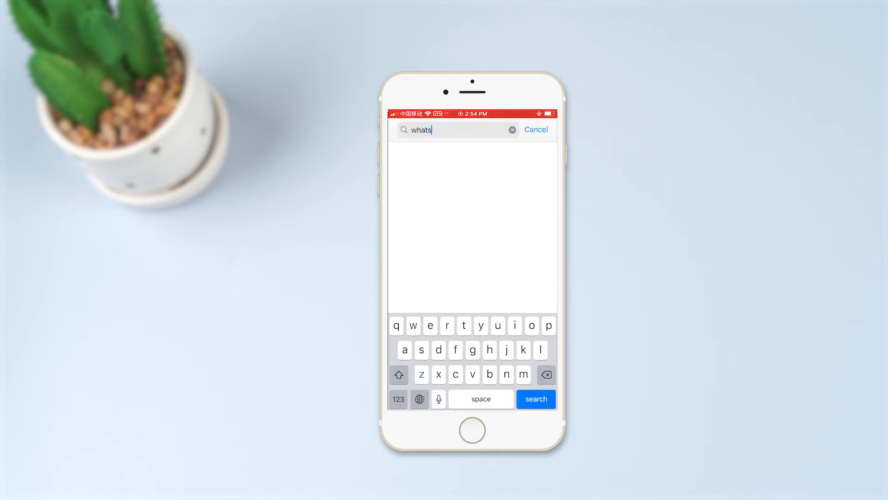
# Reinstall WhatsApp, confirm the phone number and profile name, and answer the Contacts permission prompt.
pyautogui.click(535, 398)
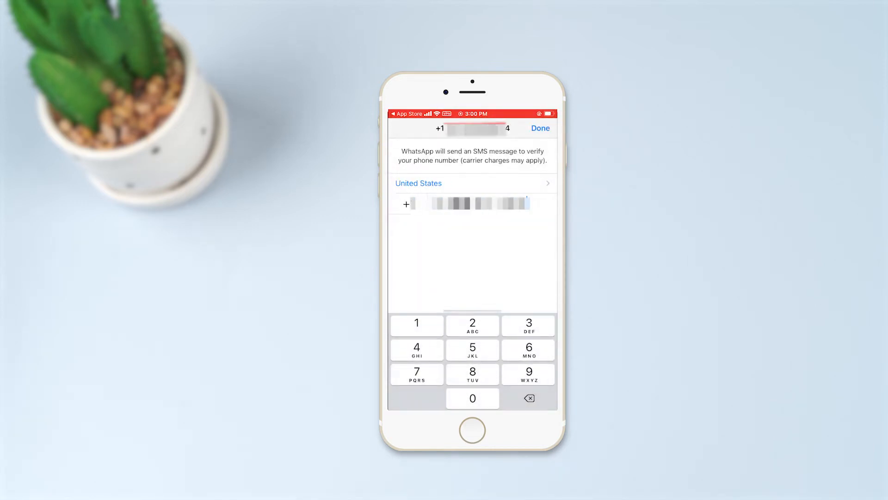
pyautogui.click(538, 127)
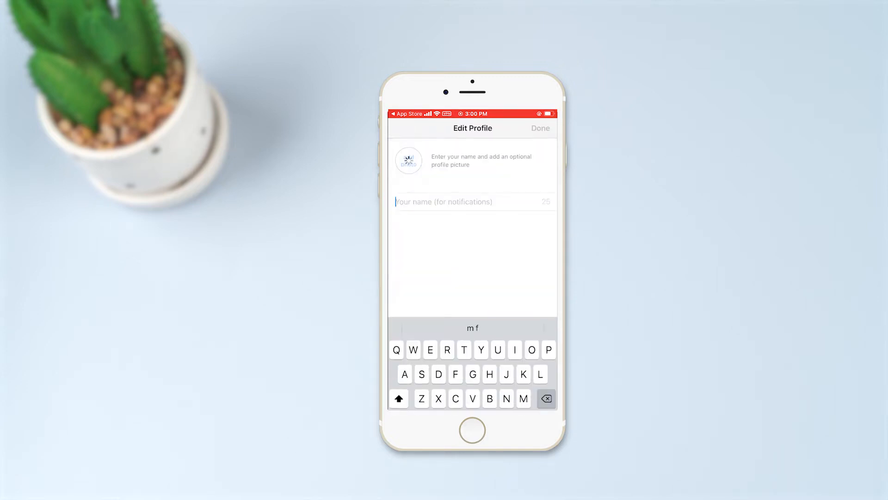
pyautogui.click(540, 128)
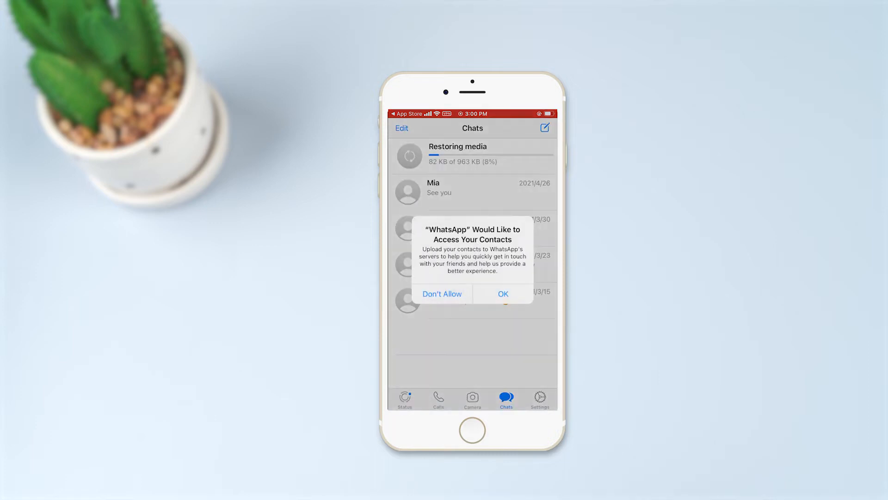
pyautogui.click(501, 293)
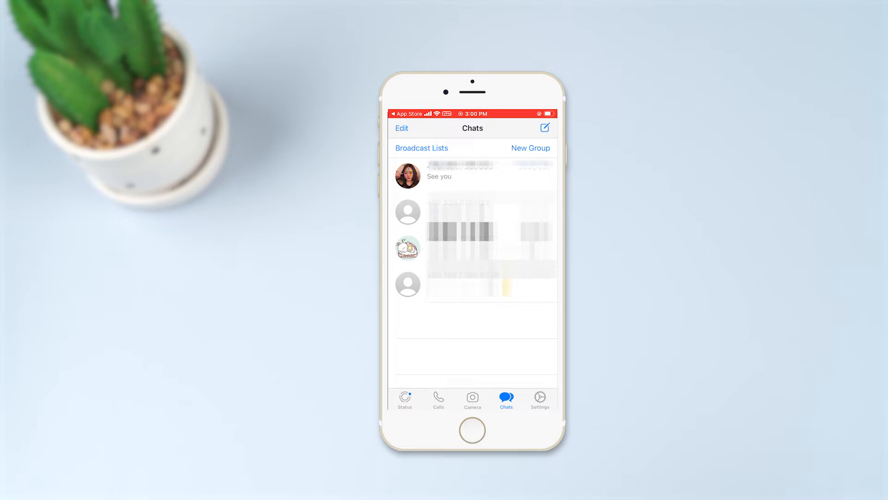
# View Mia's restored conversation in the Chats list and scroll through its messages.
pyautogui.click(470, 174)
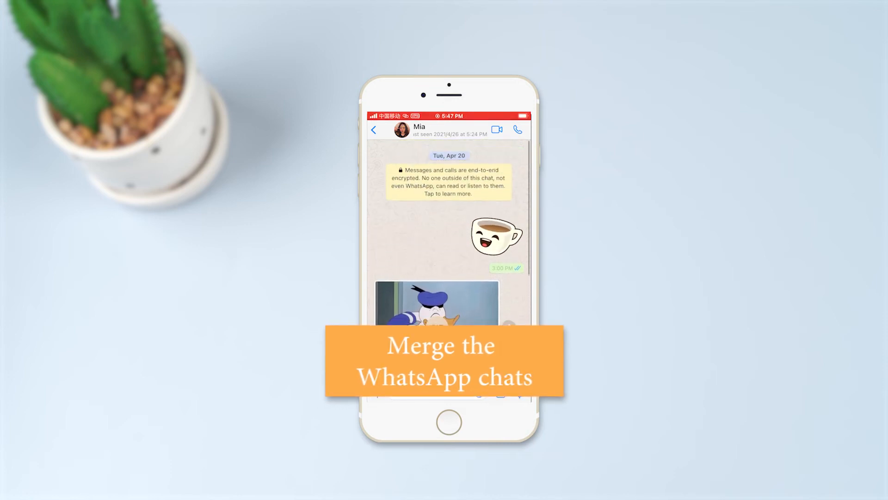
pyautogui.scroll(-3)
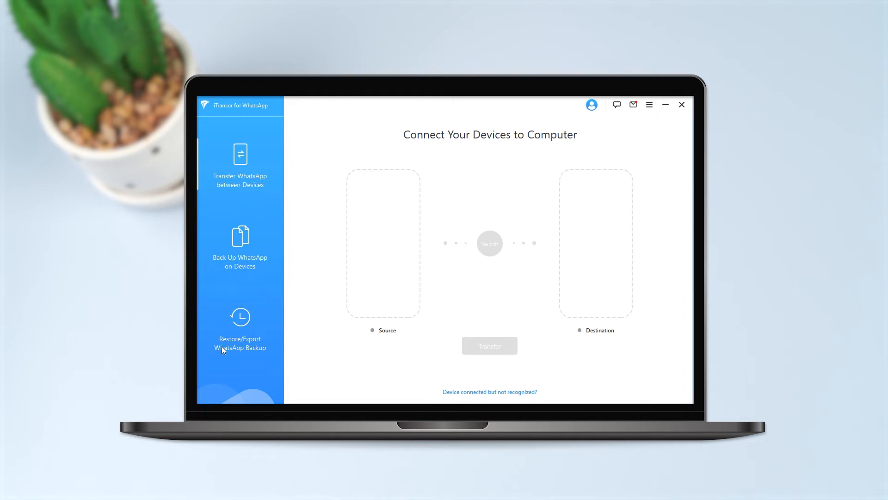
# Choose Restore/Export WhatsApp Backup, restore the latest backup to device, and preview it first.
pyautogui.click(239, 328)
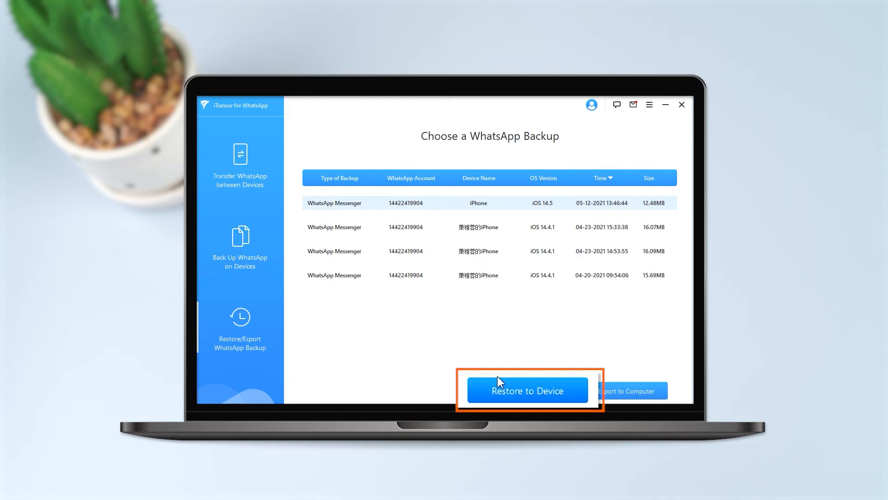
pyautogui.click(527, 390)
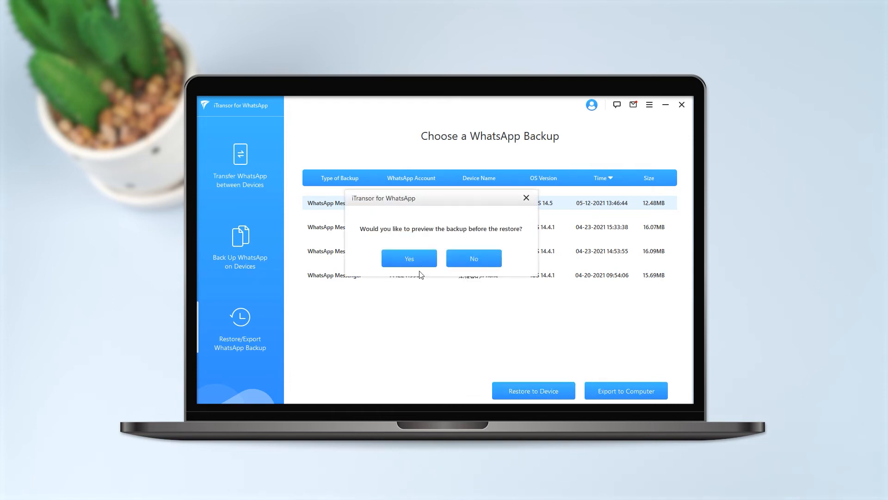
pyautogui.click(408, 258)
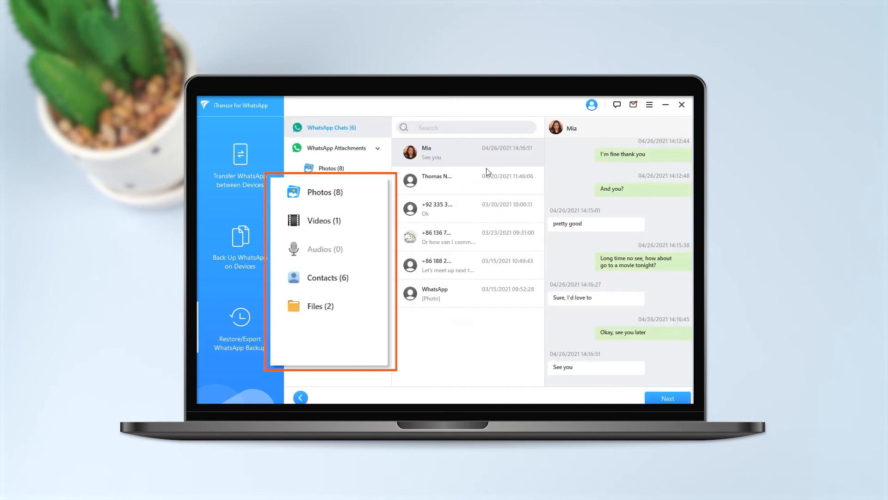
# Proceed past the backup preview with Next so the connected iPhone is recognised.
pyautogui.click(453, 208)
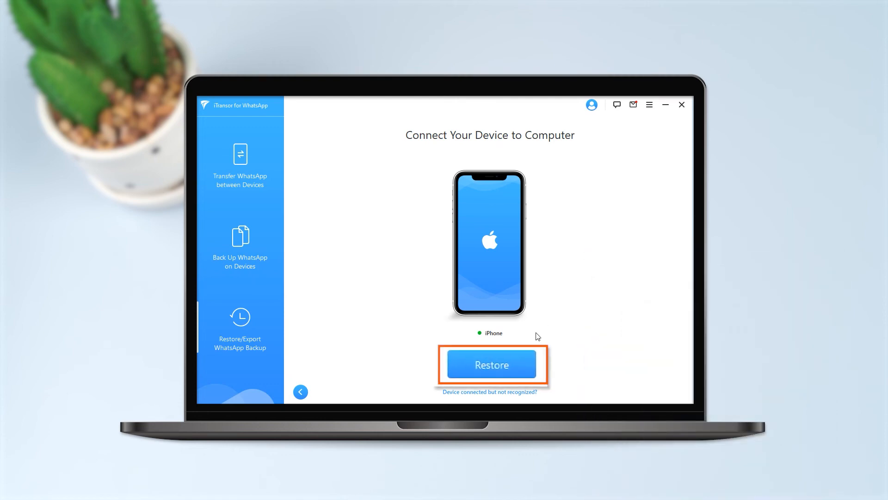
# Start the restore to the iPhone and accept the warning with Continue.
pyautogui.click(490, 364)
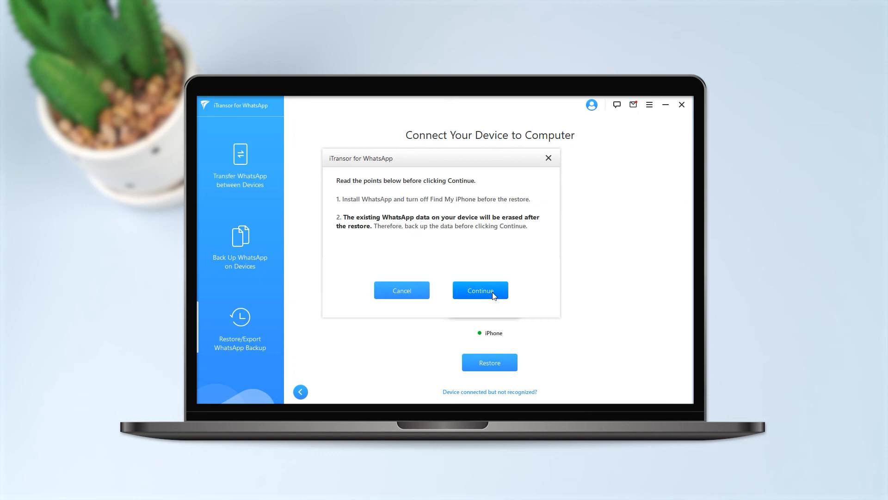
pyautogui.click(479, 290)
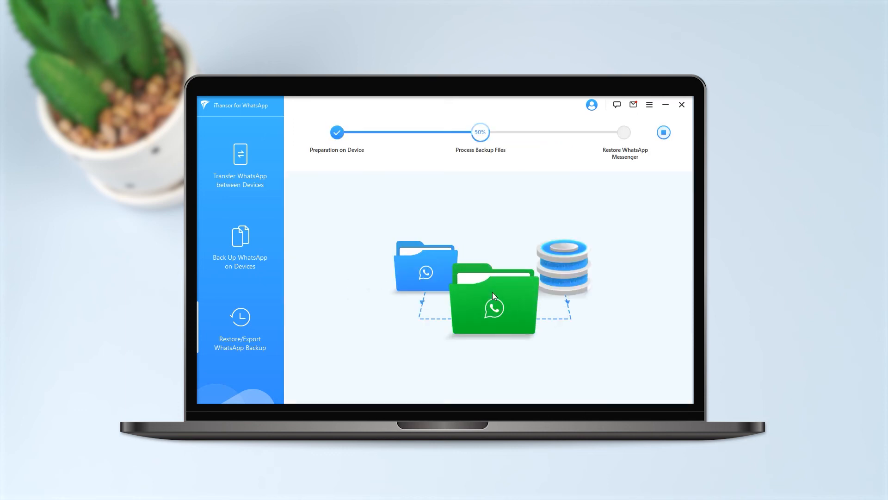